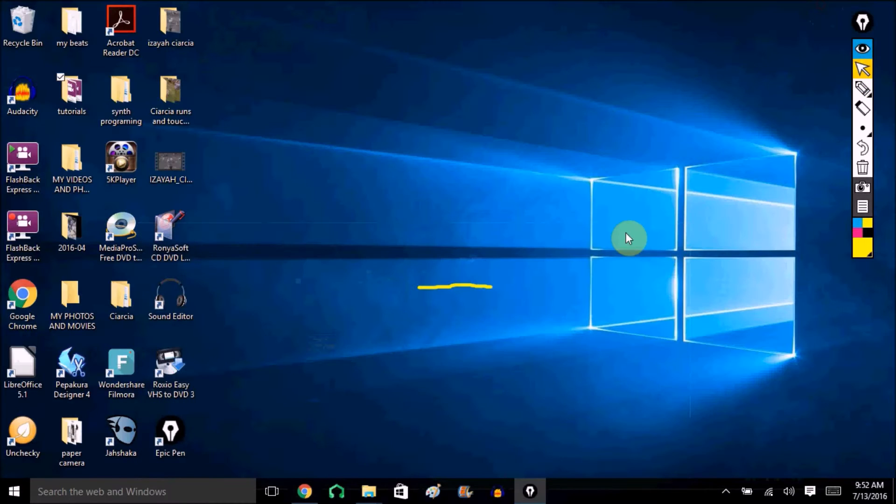
# Step: Launch LMMS from the desktop so a new untitled project opens
pyautogui.click(336, 491)
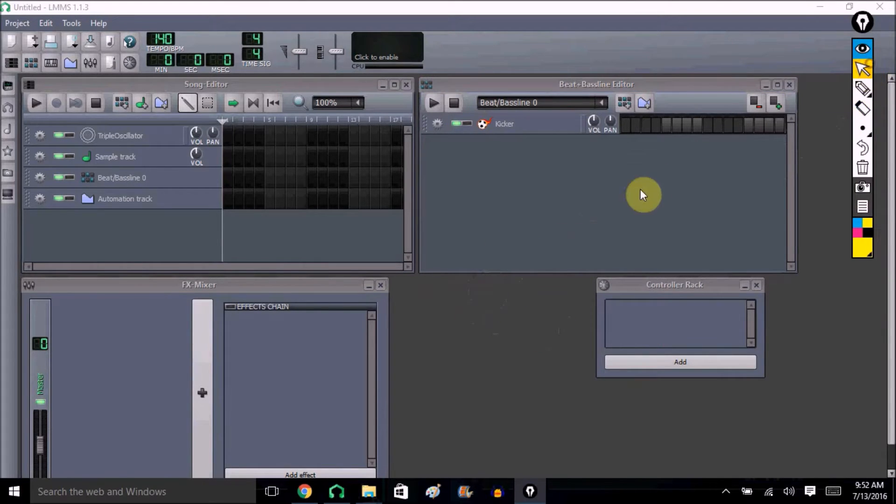
pyautogui.moveTo(295, 79)
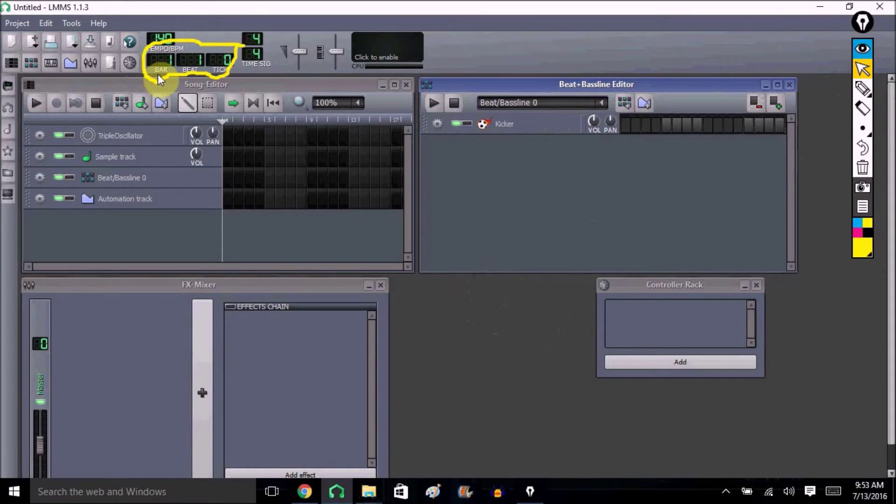
pyautogui.moveTo(225, 79)
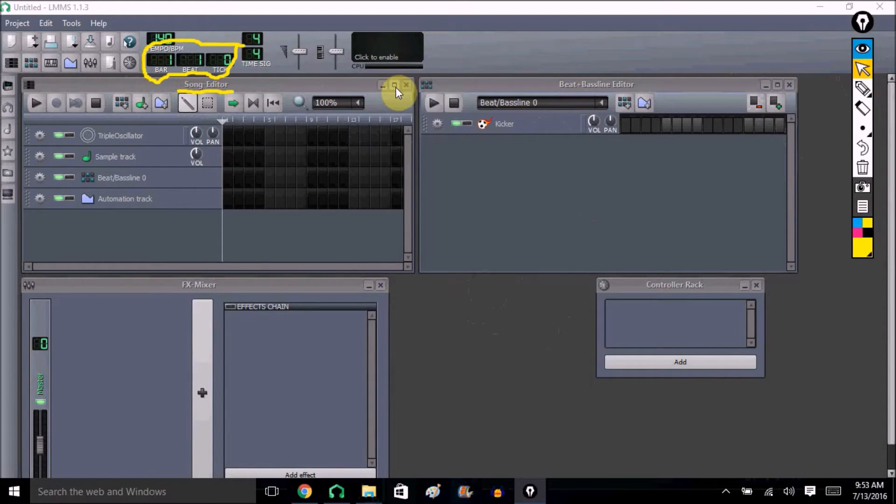
# Step: Maximize the Song Editor and mark the first grid column with a '1 Bar' arrow
pyautogui.click(394, 84)
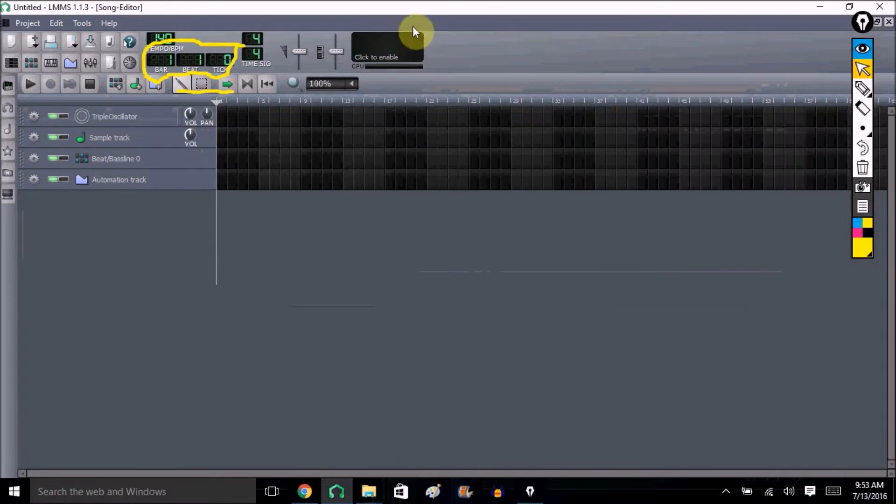
pyautogui.moveTo(863, 70)
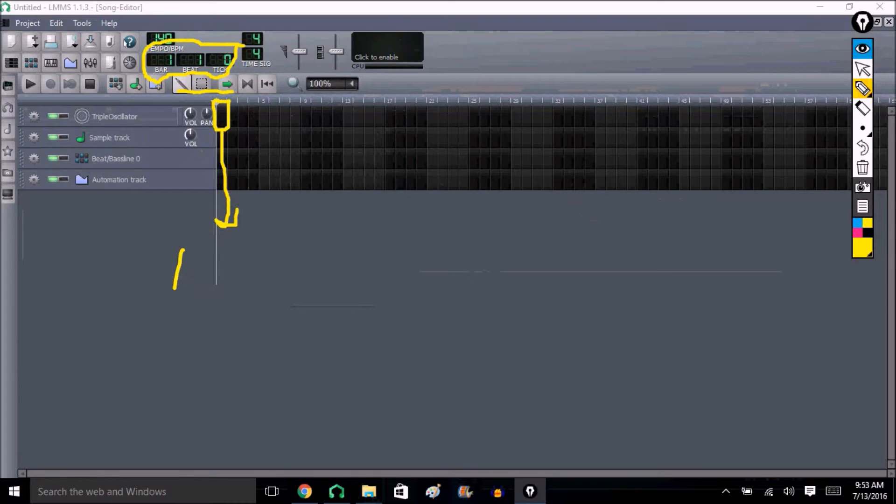
pyautogui.moveTo(203, 248); pyautogui.dragTo(234, 271)
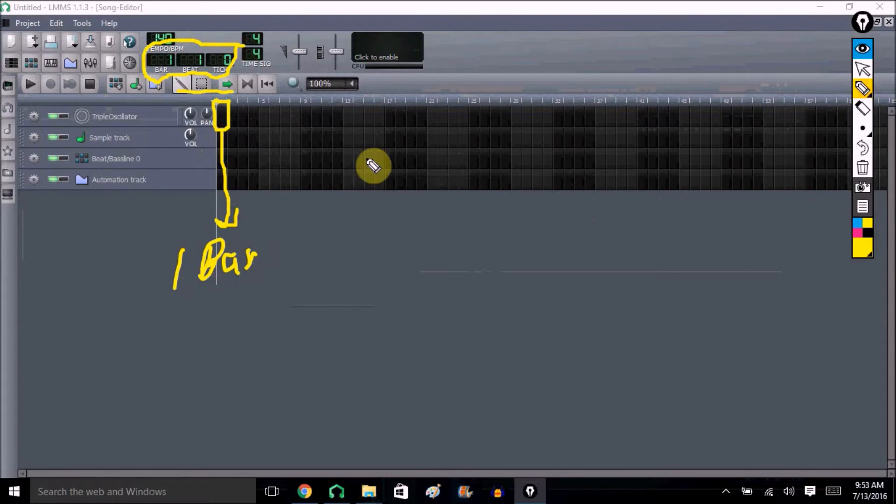
pyautogui.moveTo(508, 166)
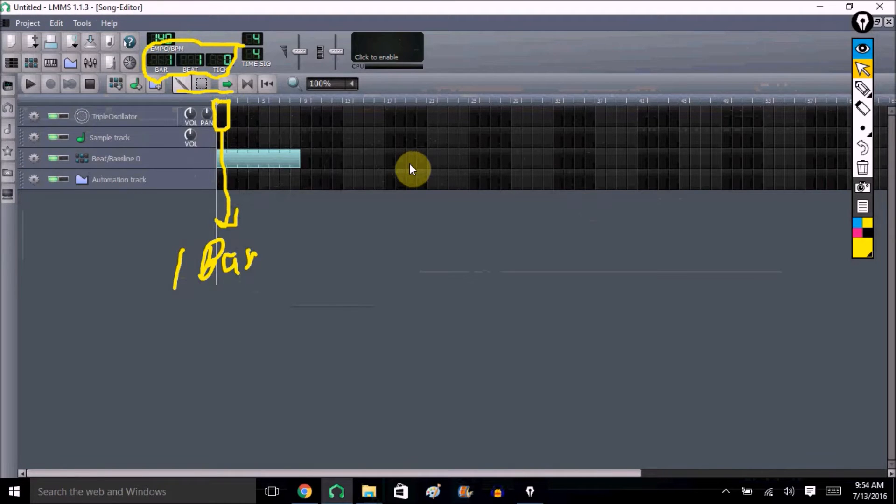
pyautogui.moveTo(730, 149)
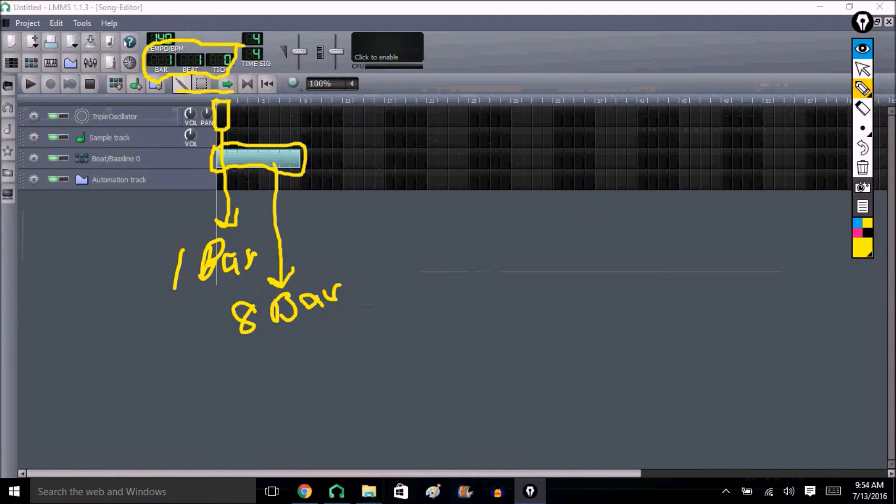
# Step: Draw an arrow from the eight-bar Beat/Bassline clip for the '8 Bar INTRO' label
pyautogui.moveTo(235, 342); pyautogui.dragTo(275, 366)
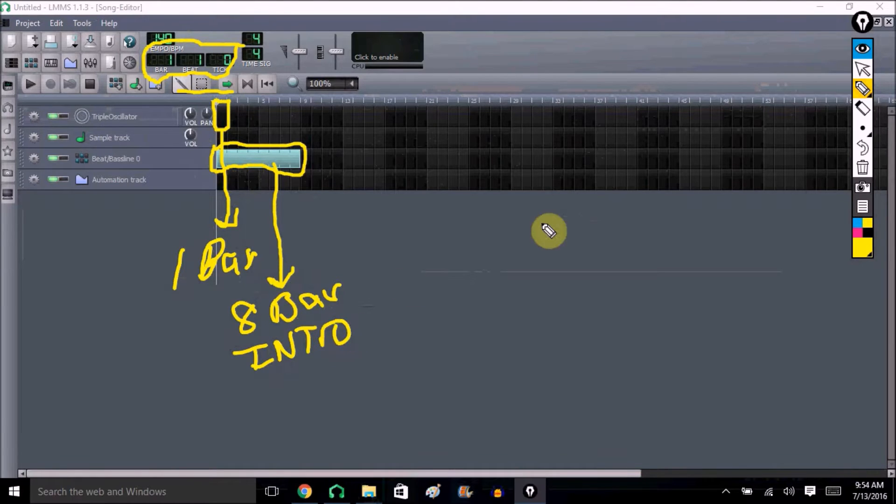
pyautogui.moveTo(832, 88)
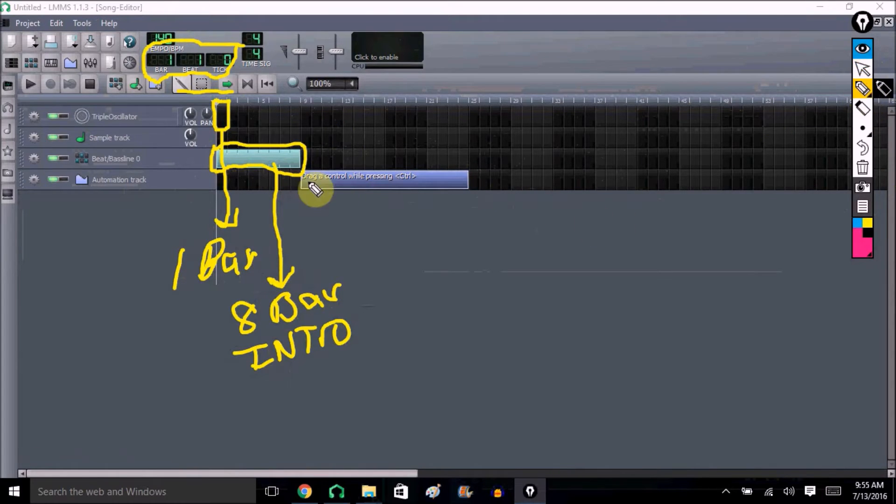
# Step: Add a sixteen-bar automation clip after the intro for the '16 Bar verse'
pyautogui.moveTo(294, 191); pyautogui.dragTo(440, 202)
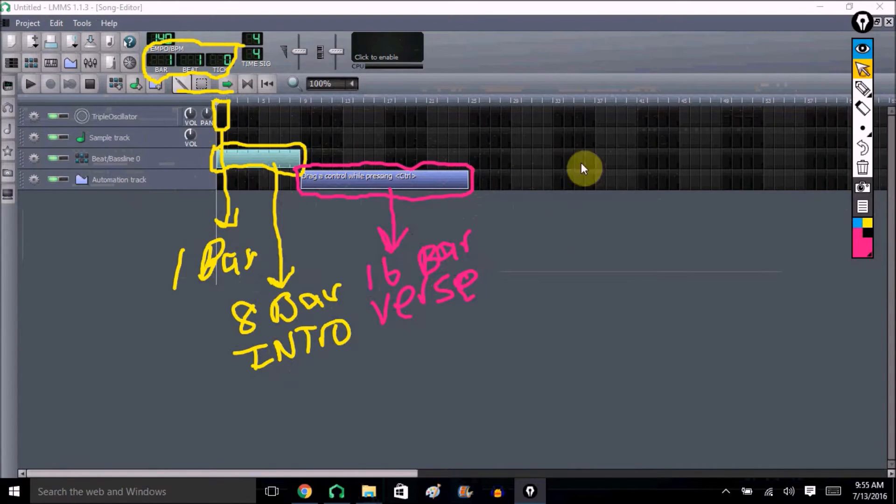
pyautogui.moveTo(480, 161)
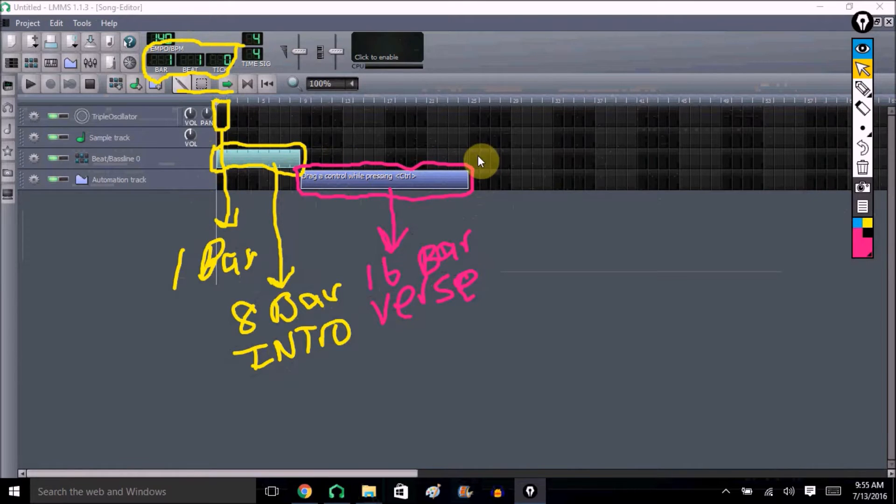
pyautogui.click(481, 161)
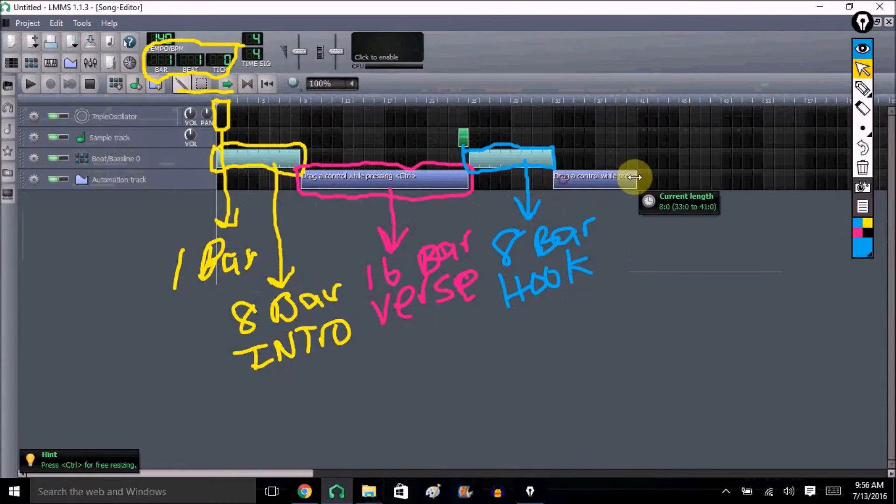
# Step: Draw an eight-bar automation clip from bar 33 to bar 41 after the hook
pyautogui.moveTo(634, 177); pyautogui.dragTo(724, 182)
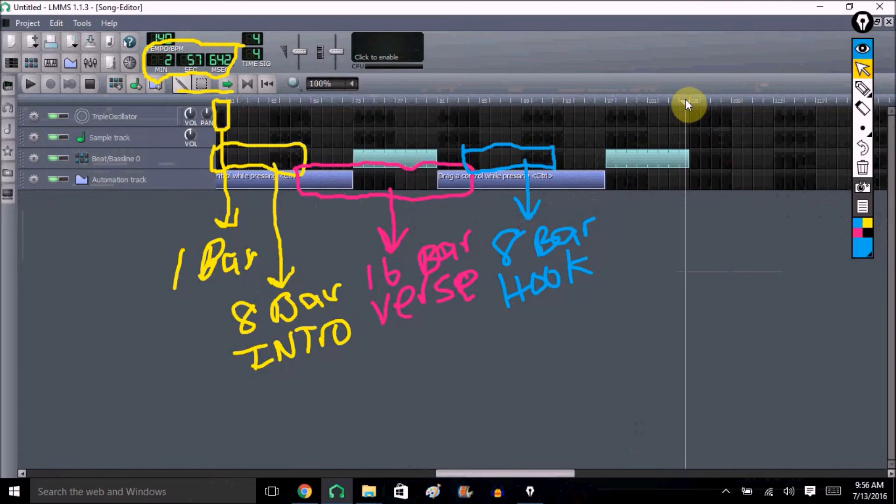
pyautogui.moveTo(689, 184)
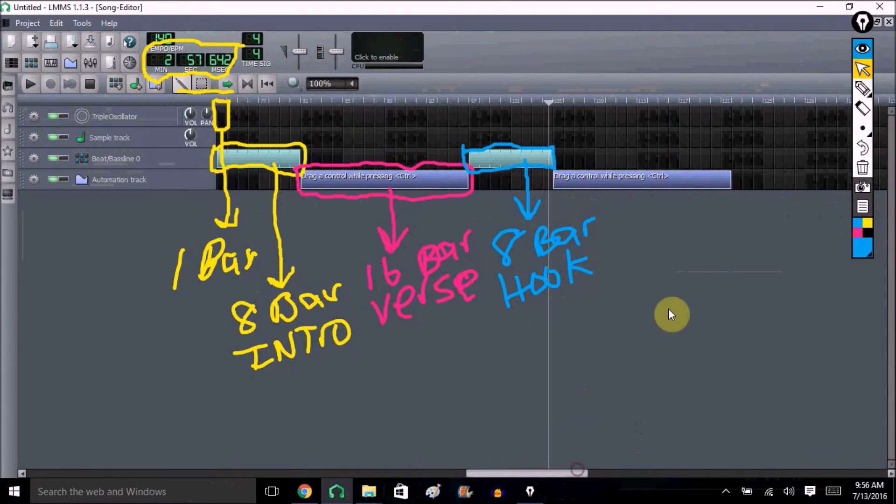
pyautogui.moveTo(721, 176)
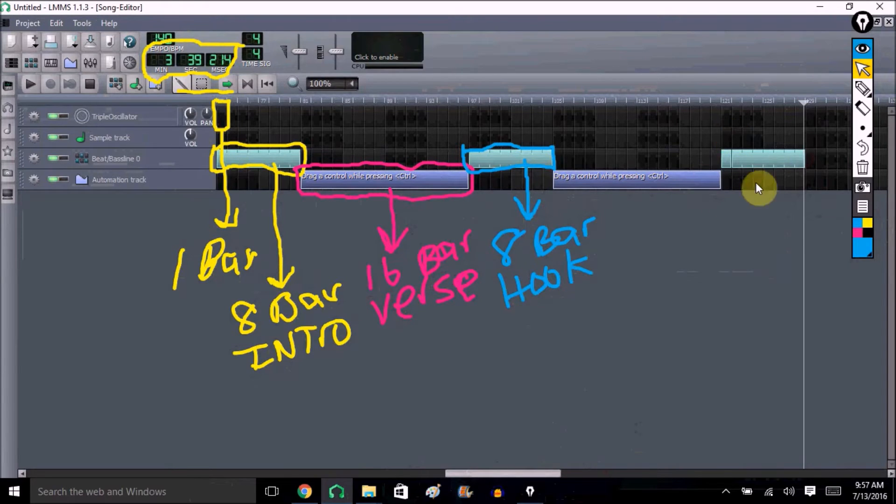
pyautogui.moveTo(685, 220)
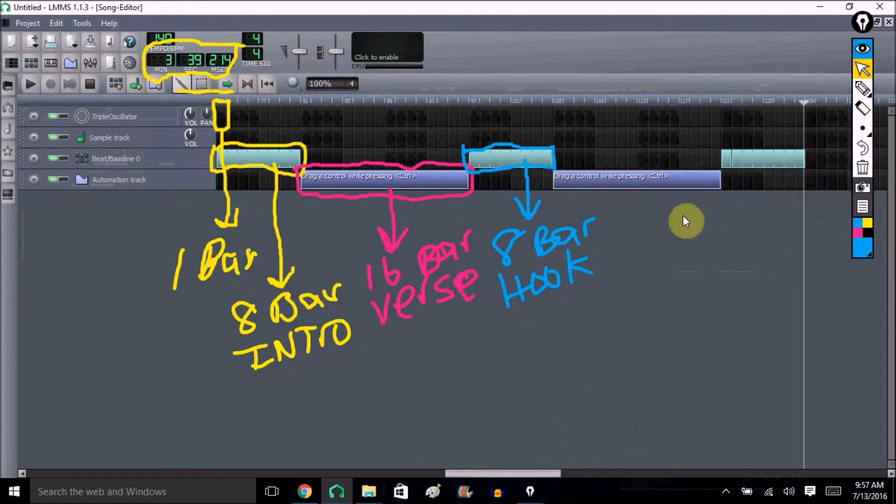
pyautogui.moveTo(505, 426)
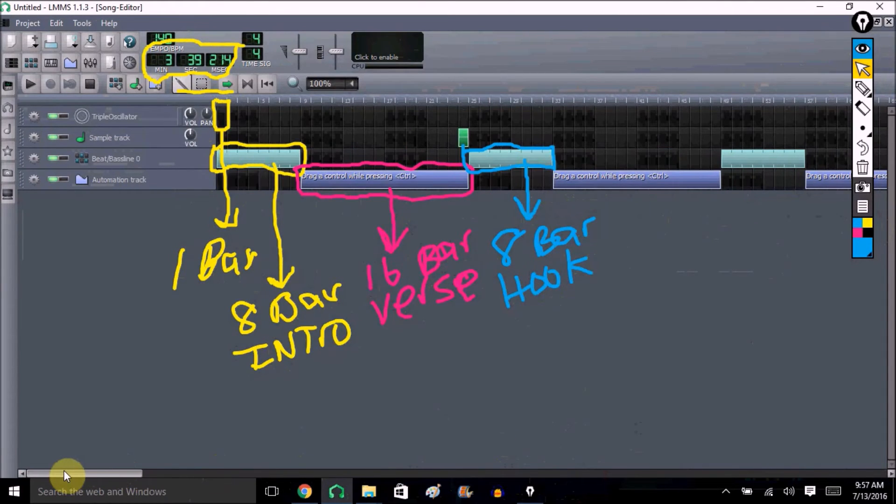
pyautogui.moveTo(86, 475)
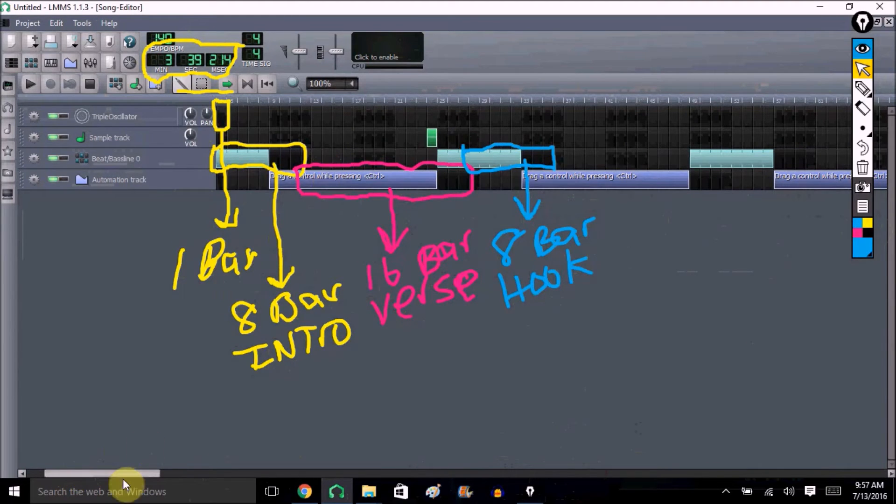
pyautogui.moveTo(114, 474); pyautogui.dragTo(401, 473)
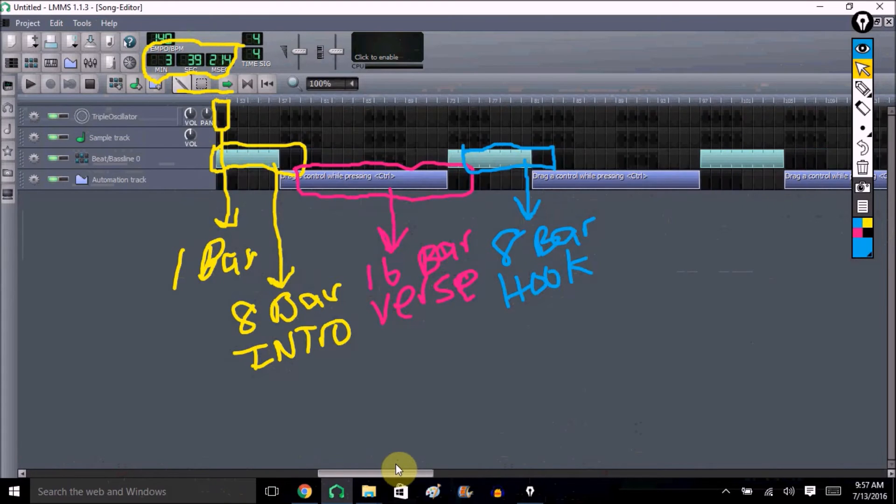
pyautogui.moveTo(400, 473); pyautogui.dragTo(549, 473)
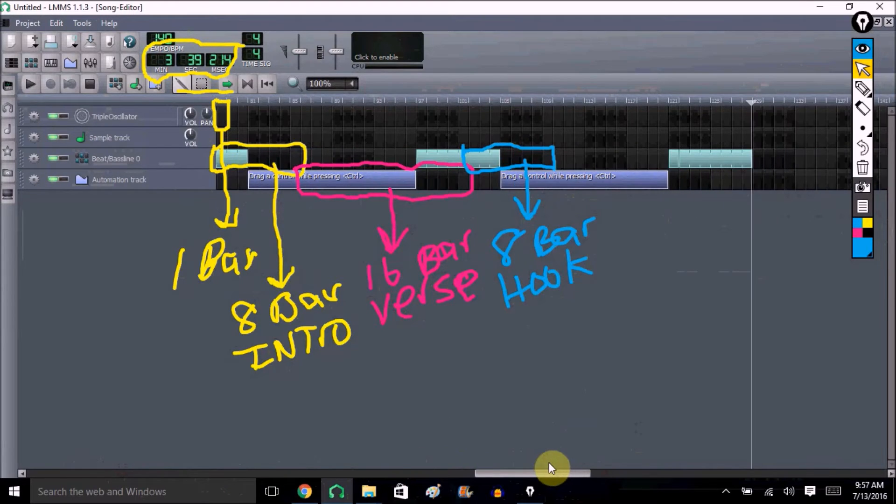
pyautogui.moveTo(549, 473); pyautogui.dragTo(160, 474)
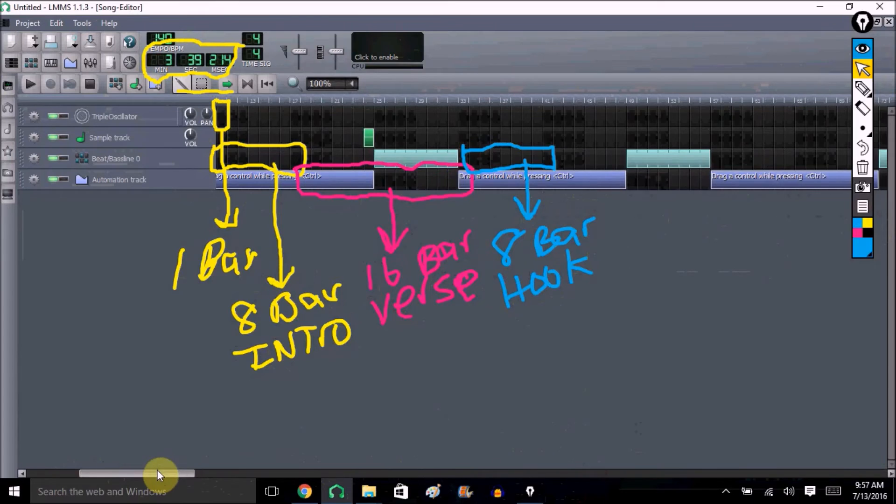
pyautogui.moveTo(159, 473); pyautogui.dragTo(191, 474)
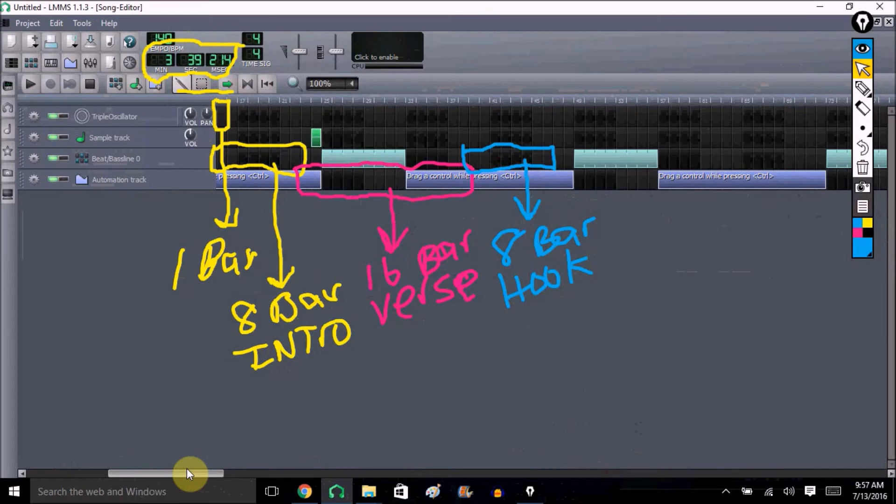
pyautogui.moveTo(166, 473); pyautogui.dragTo(235, 473)
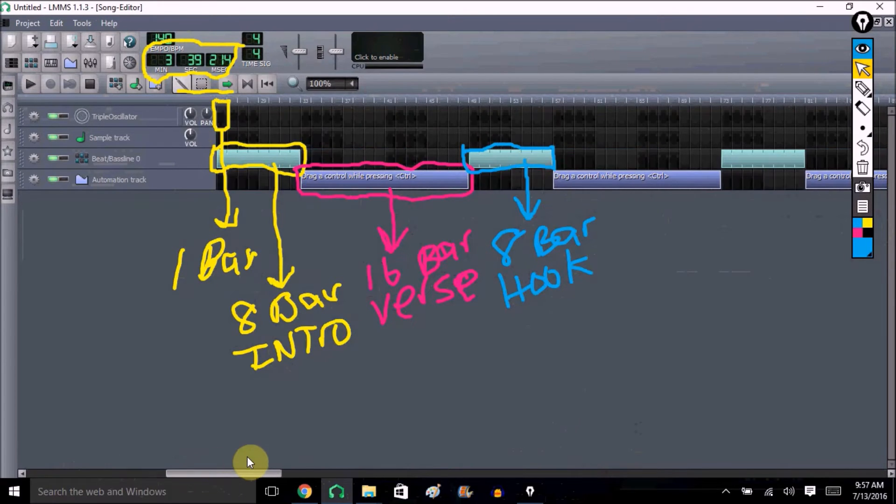
pyautogui.moveTo(245, 473); pyautogui.dragTo(474, 473)
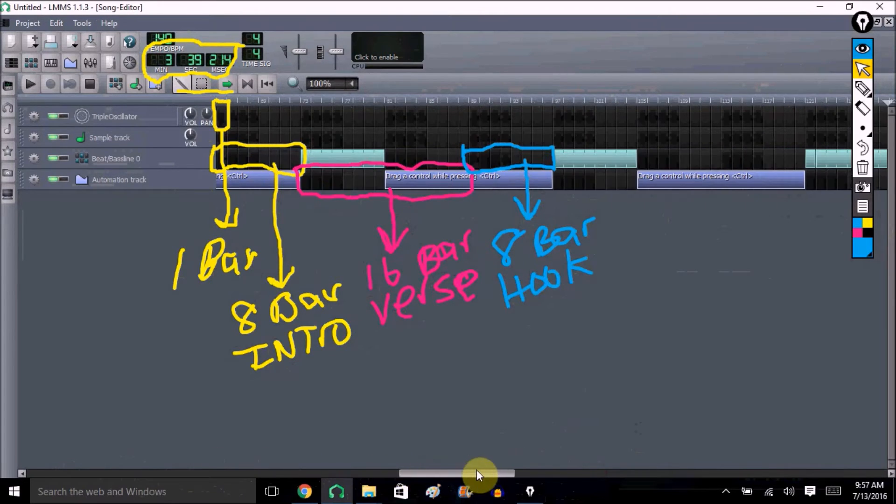
pyautogui.moveTo(477, 474); pyautogui.dragTo(597, 474)
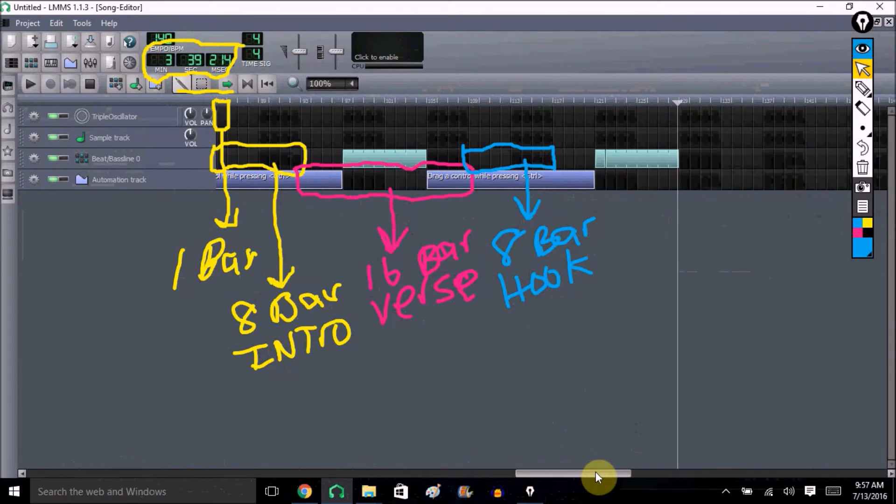
pyautogui.moveTo(595, 474); pyautogui.dragTo(663, 474)
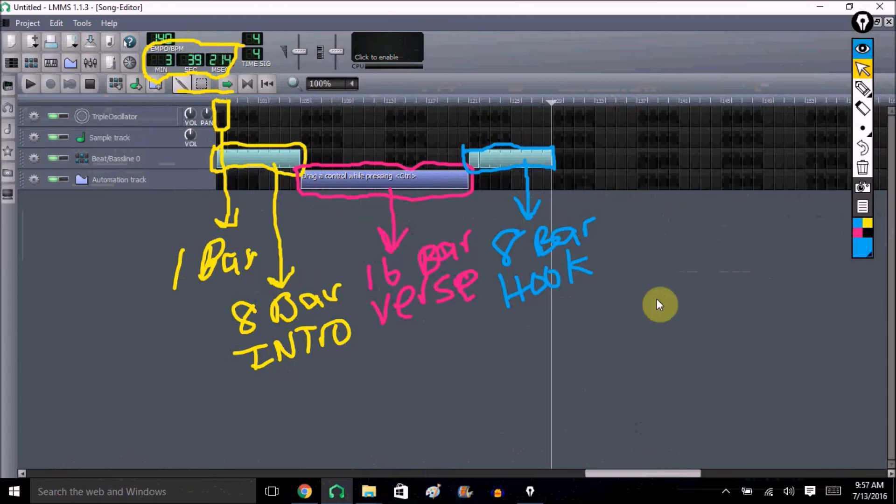
pyautogui.moveTo(375, 198)
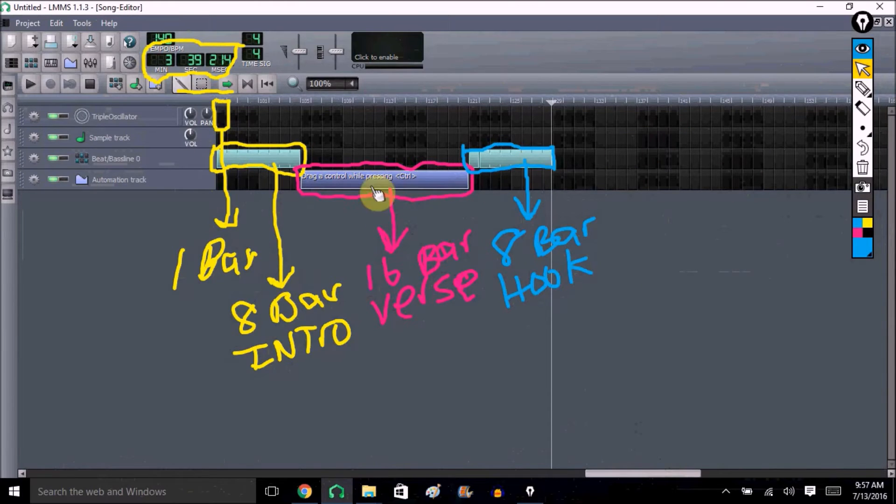
pyautogui.moveTo(512, 163)
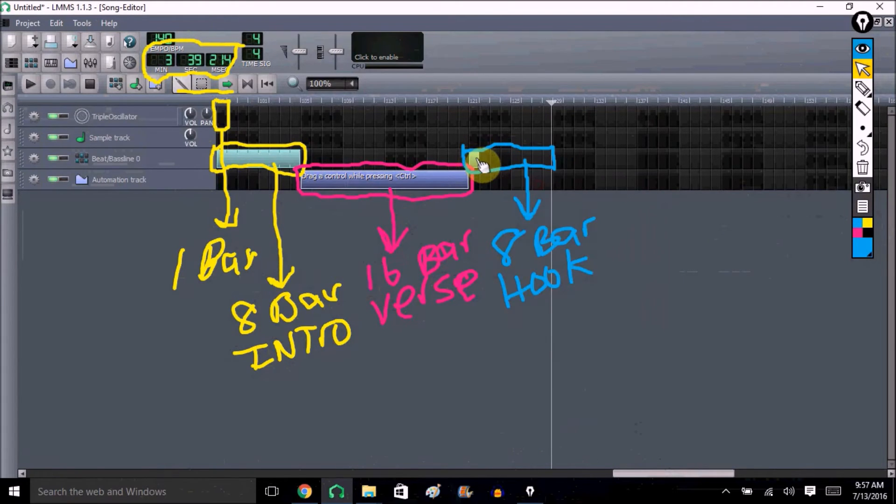
pyautogui.moveTo(442, 200)
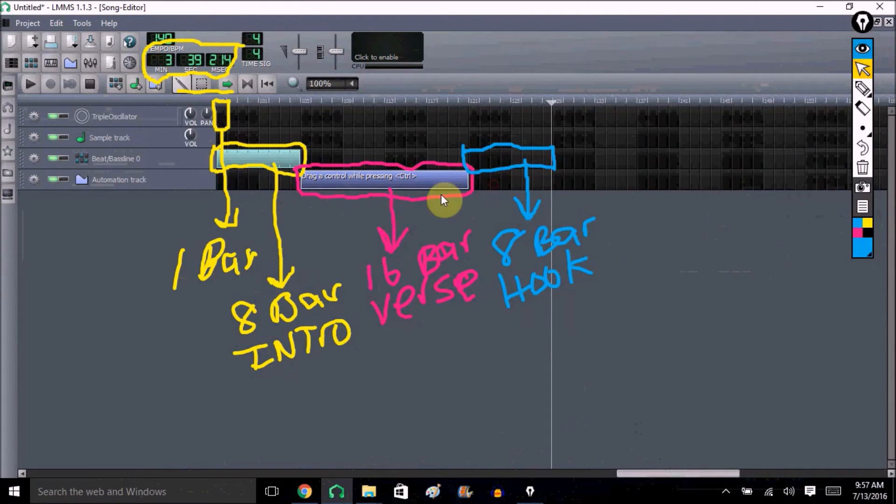
pyautogui.moveTo(703, 470)
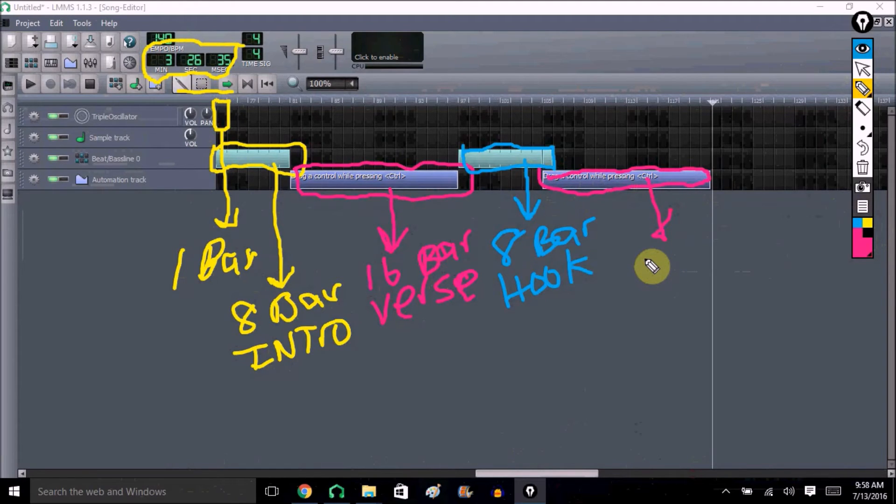
# Step: Draw a pink arrow down from the final automation clip for the 'outro' label
pyautogui.moveTo(640, 251); pyautogui.dragTo(692, 275)
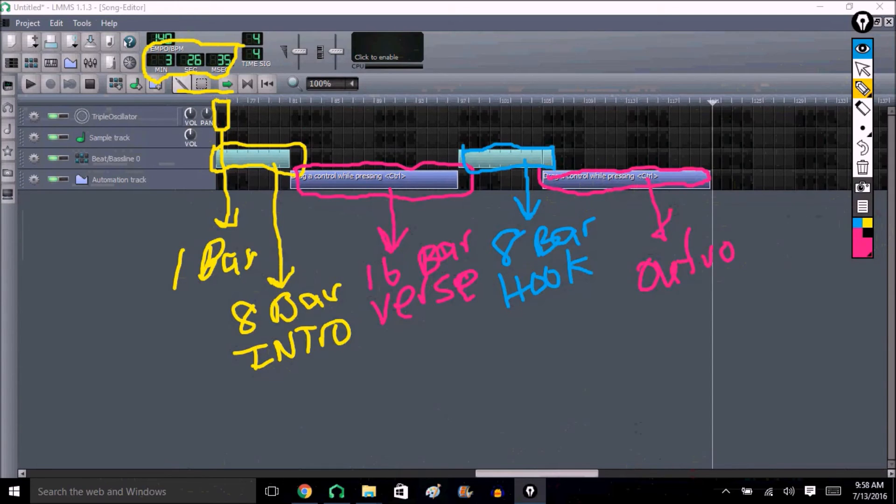
pyautogui.moveTo(712, 333)
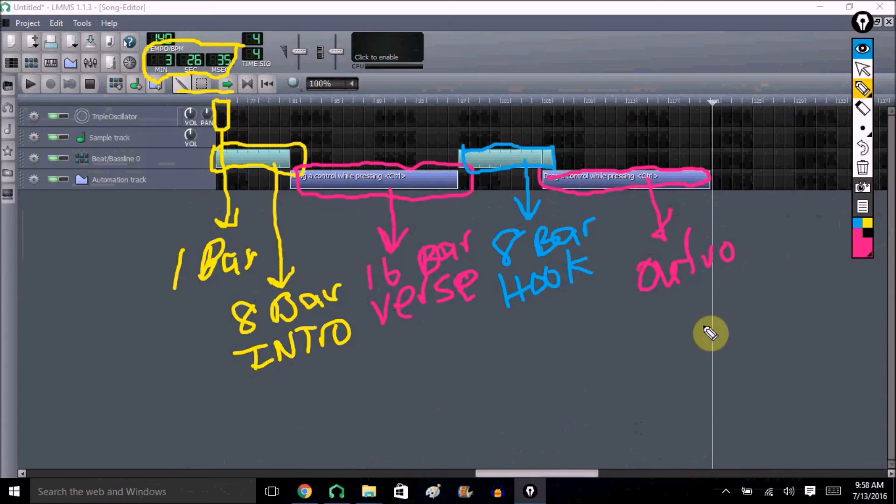